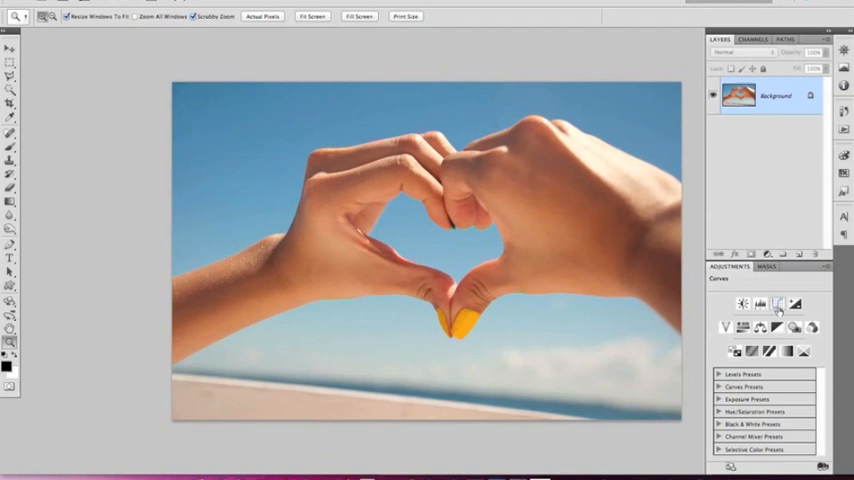
# - Add a Curves adjustment layer and lift the blue-channel shadows for a teal tint
pyautogui.click(778, 304)
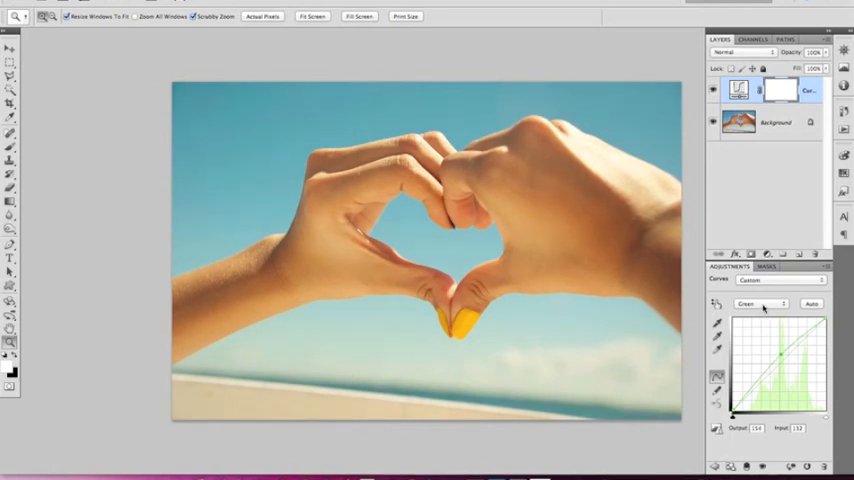
pyautogui.click(762, 303)
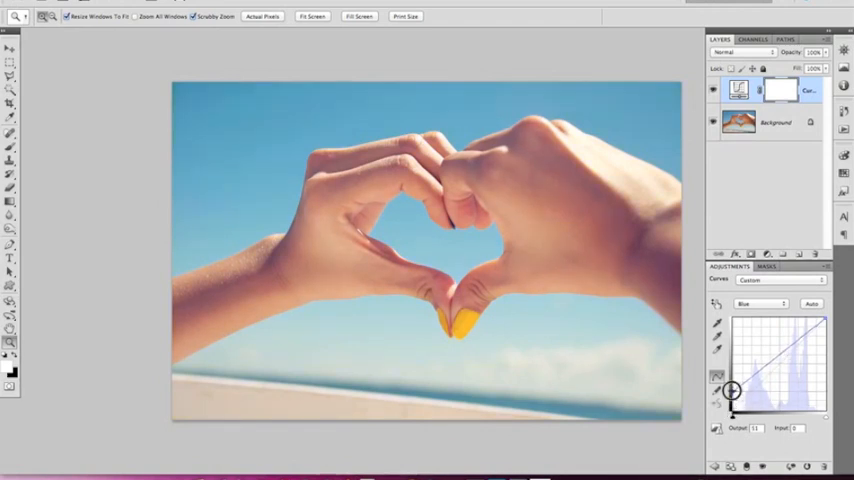
pyautogui.moveTo(733, 388); pyautogui.dragTo(733, 388)
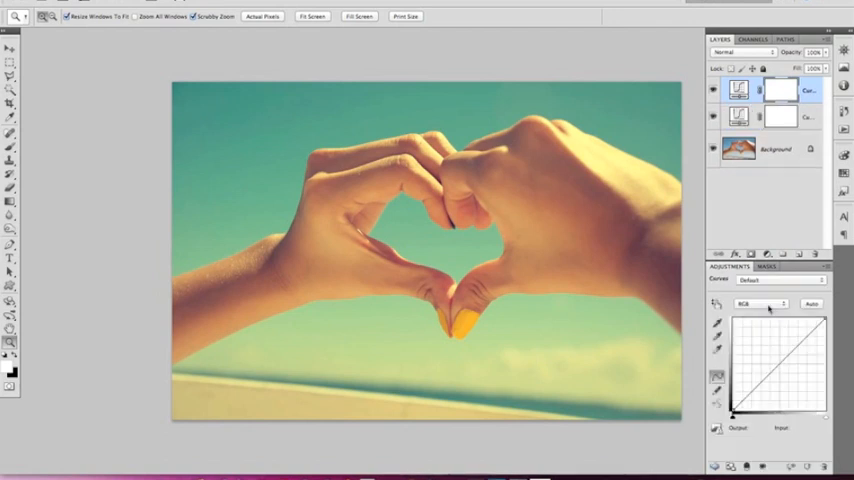
# - Raise the red midtones and lower the green midtones on the second Curves layer
pyautogui.click(762, 305)
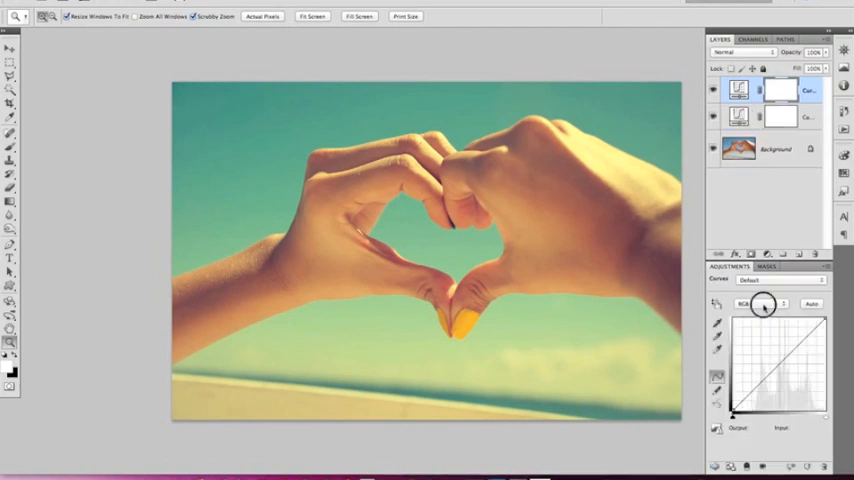
pyautogui.click(760, 303)
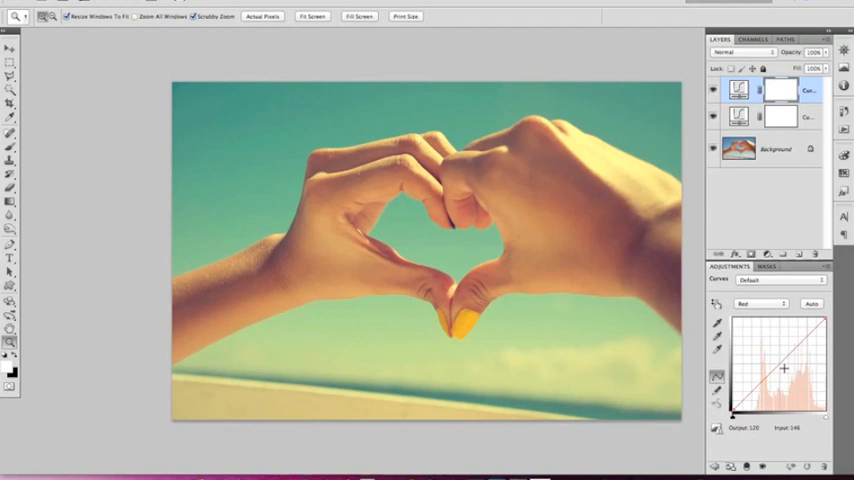
pyautogui.moveTo(785, 369); pyautogui.dragTo(775, 350)
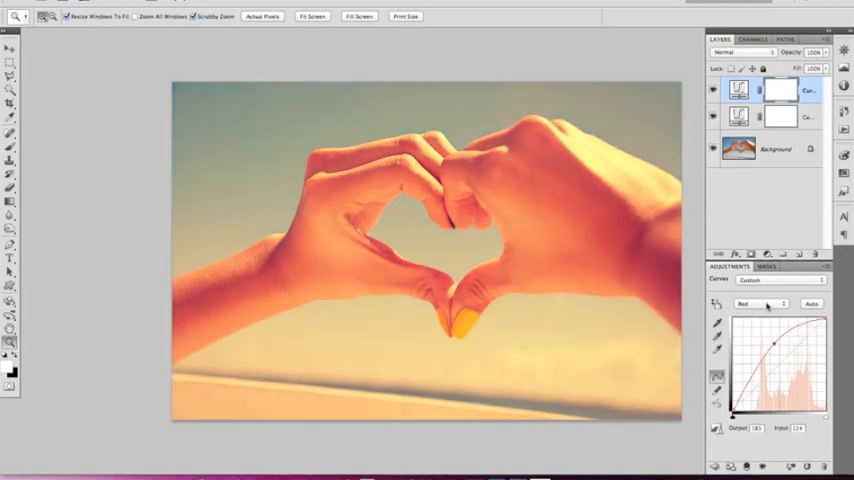
pyautogui.click(762, 304)
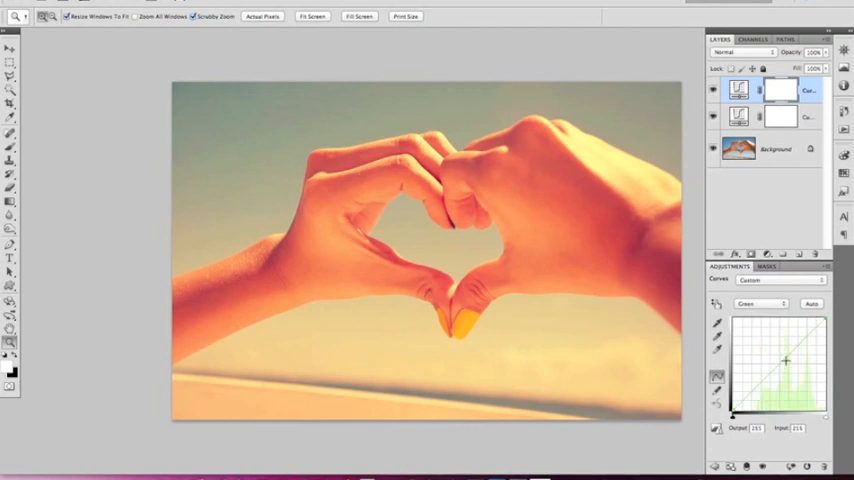
pyautogui.moveTo(787, 360); pyautogui.dragTo(780, 364)
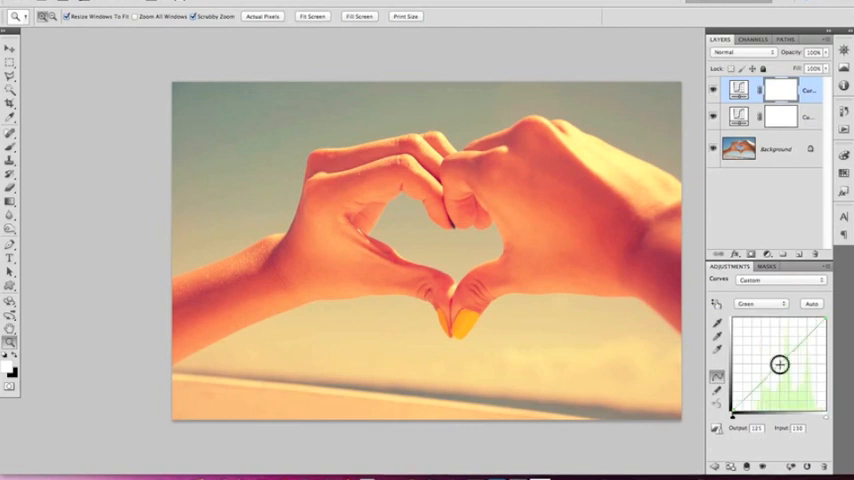
pyautogui.moveTo(778, 365); pyautogui.dragTo(786, 382)
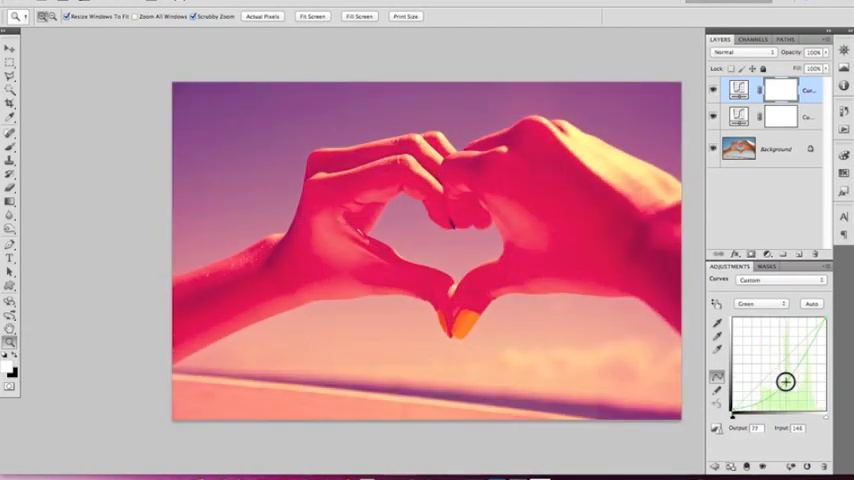
# - Lower the blue midtones toward orange and brighten the RGB composite curve
pyautogui.click(760, 303)
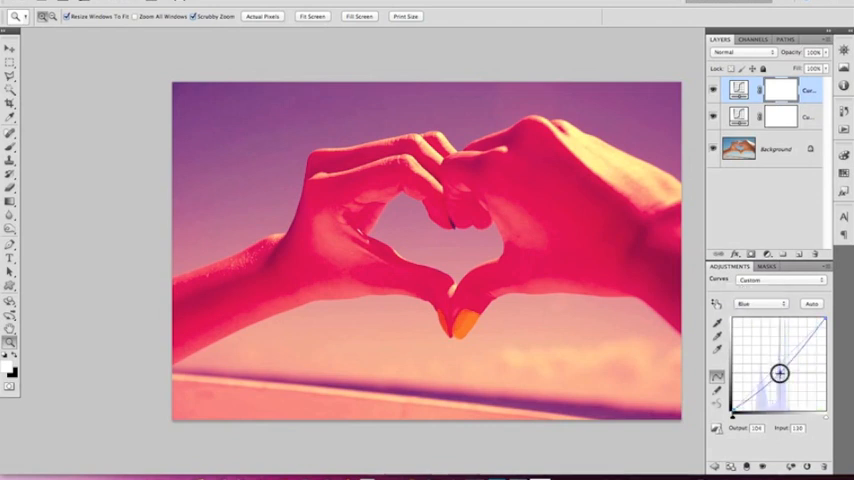
pyautogui.moveTo(778, 373); pyautogui.dragTo(782, 388)
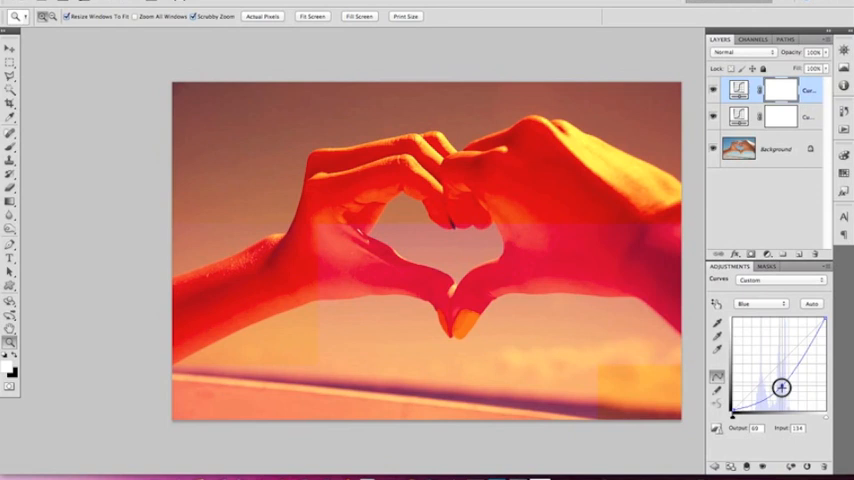
pyautogui.moveTo(782, 388); pyautogui.dragTo(786, 375)
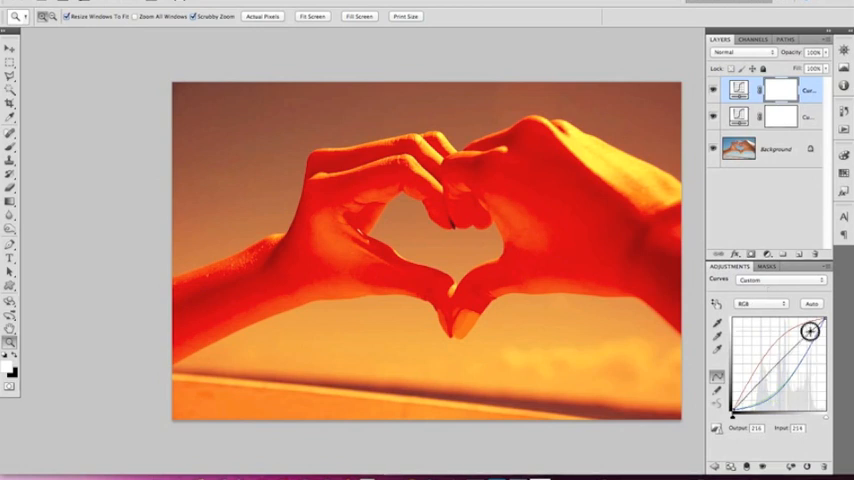
pyautogui.moveTo(810, 332); pyautogui.dragTo(810, 322)
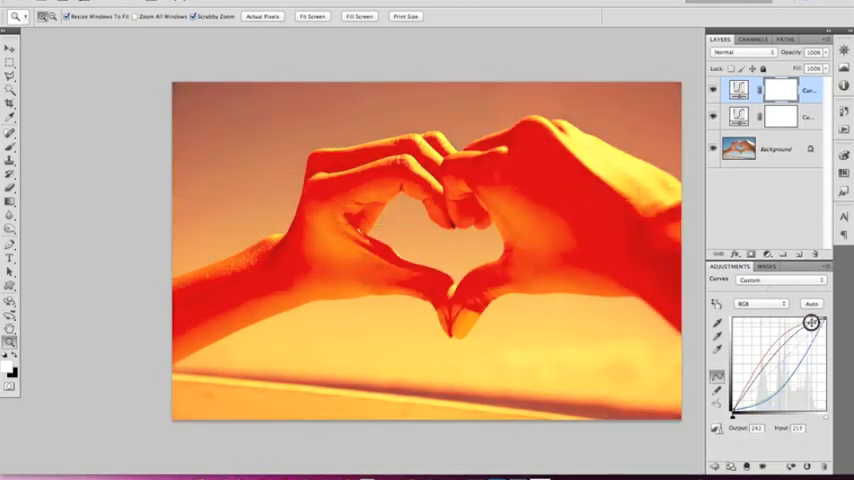
pyautogui.moveTo(810, 322); pyautogui.dragTo(755, 382)
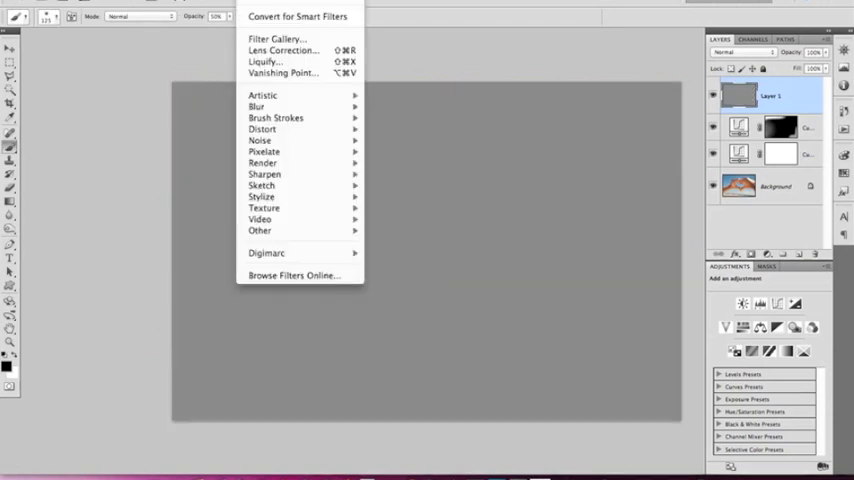
pyautogui.moveTo(262, 162)
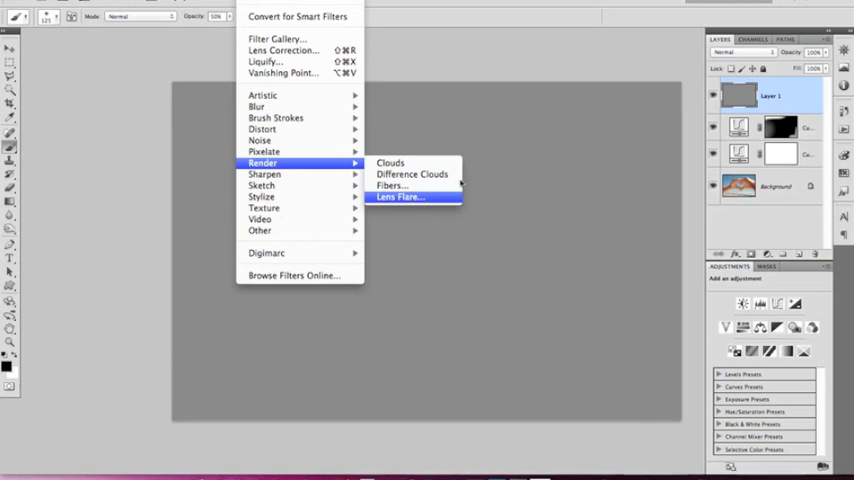
# - Render a Lens Flare on the gray layer, centred toward the upper left
pyautogui.click(400, 197)
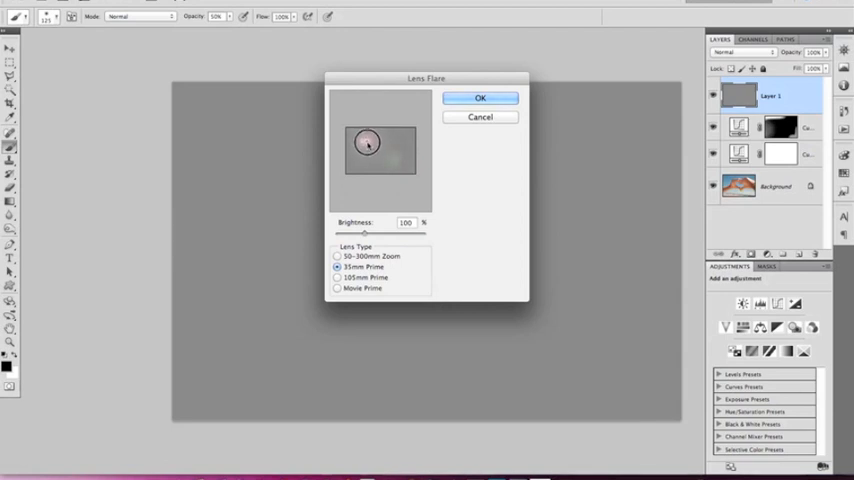
pyautogui.moveTo(365, 232); pyautogui.dragTo(385, 232)
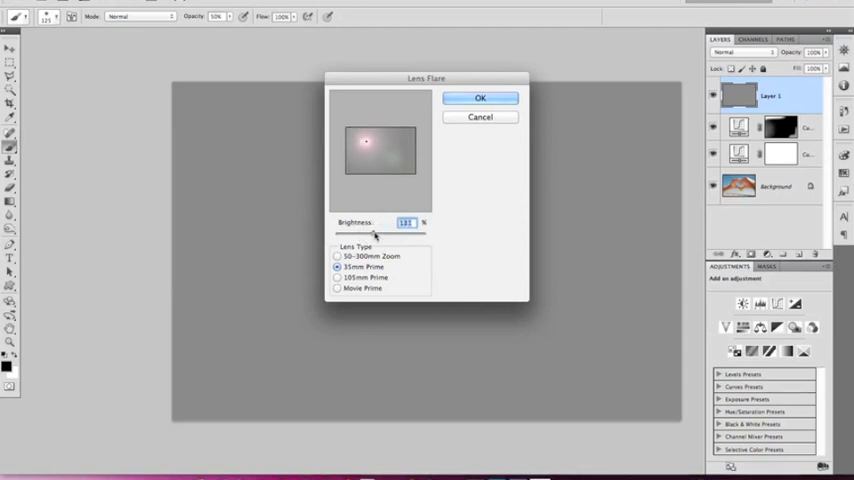
pyautogui.click(480, 97)
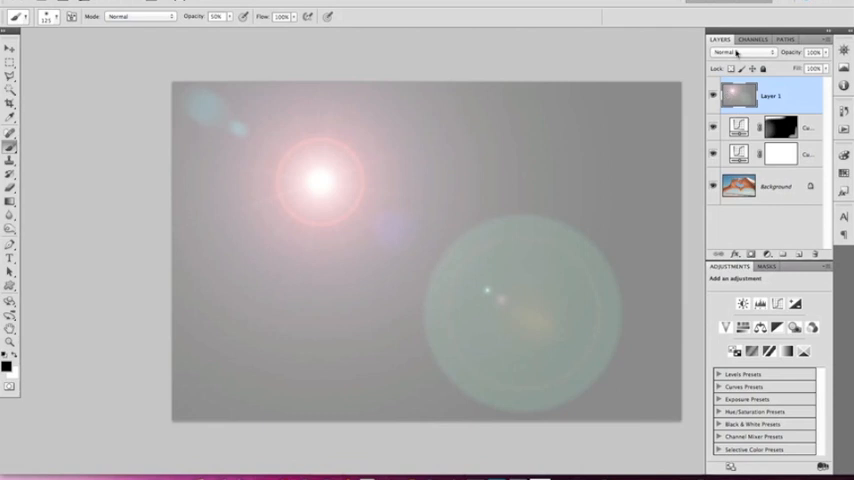
# - Set Layer 1's blend mode from Normal to Overlay
pyautogui.click(740, 52)
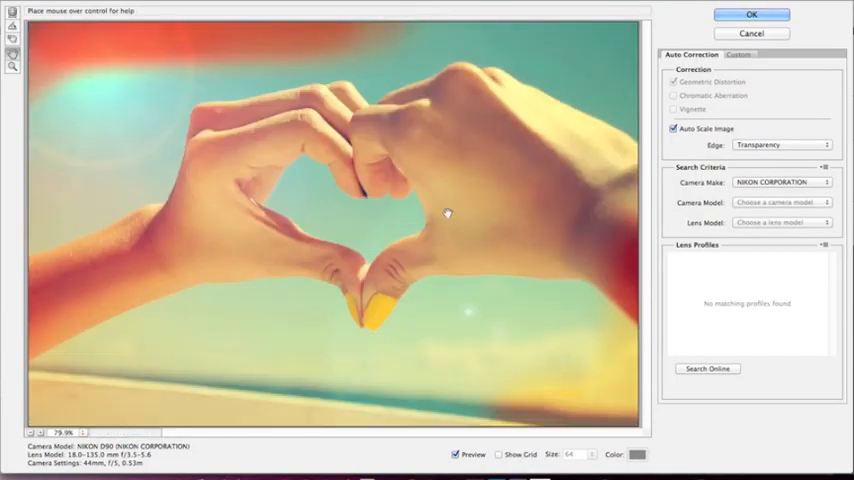
# - Apply a negative Vignette Amount in Lens Correction's Custom settings
pyautogui.click(674, 128)
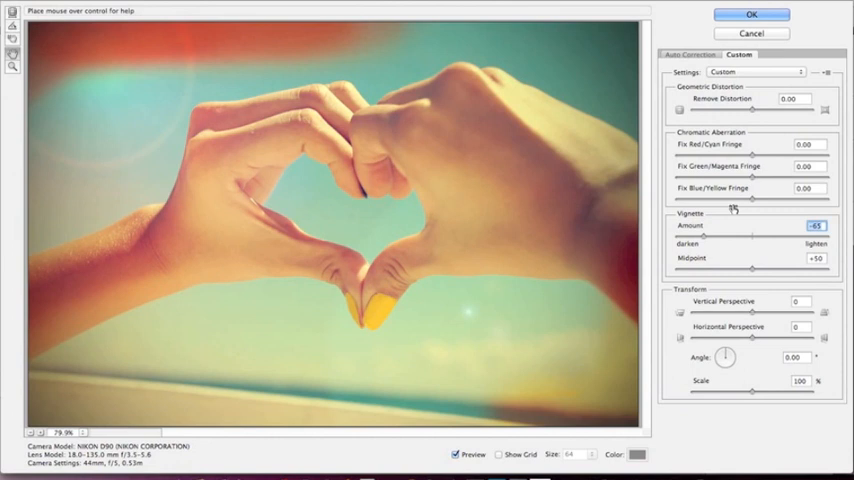
pyautogui.click(751, 14)
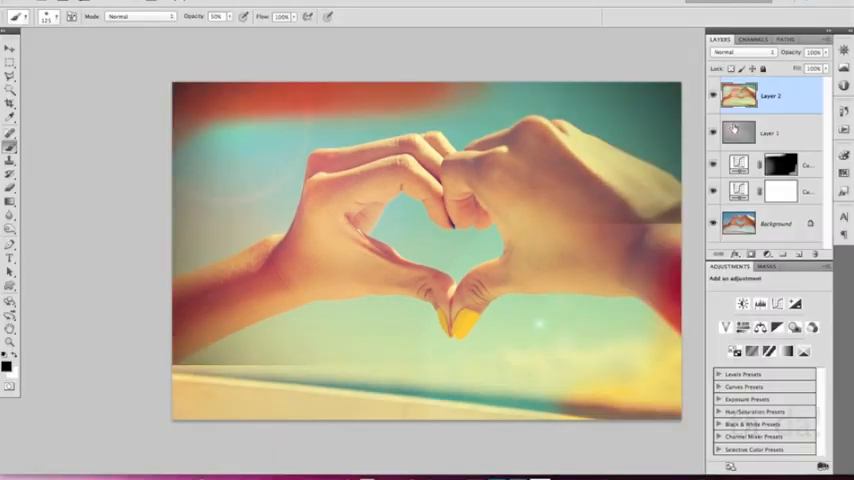